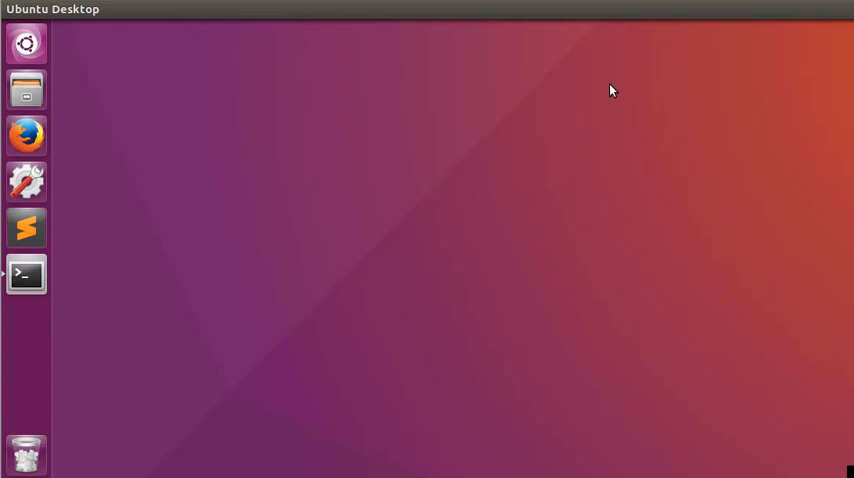
Step: Open a terminal and run sudo apt-get install nano, which reports nano already up to date
left_click(26, 274)
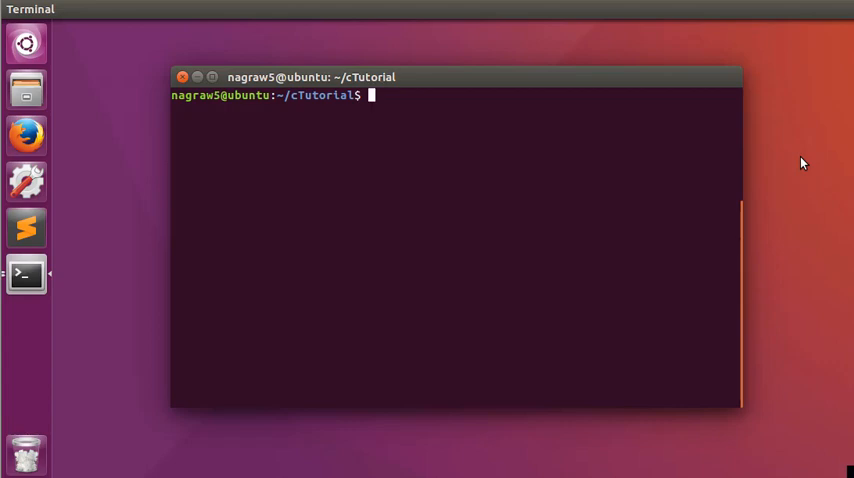
type("sudo apt-get")
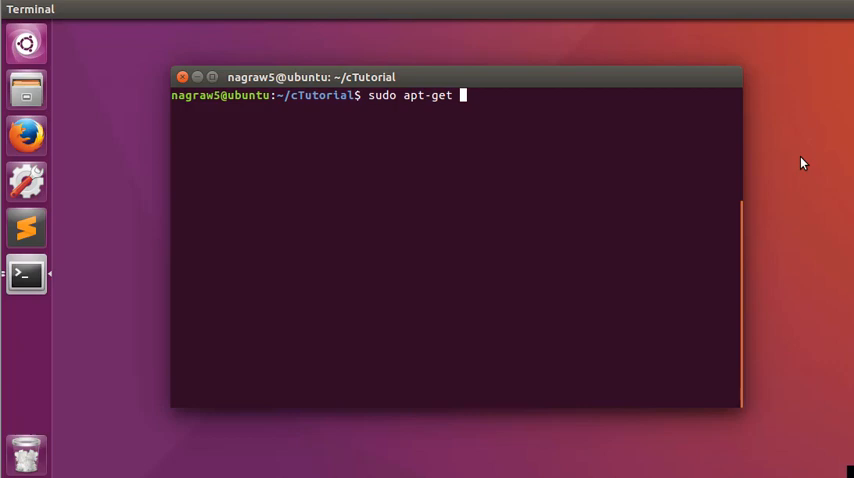
type("insta")
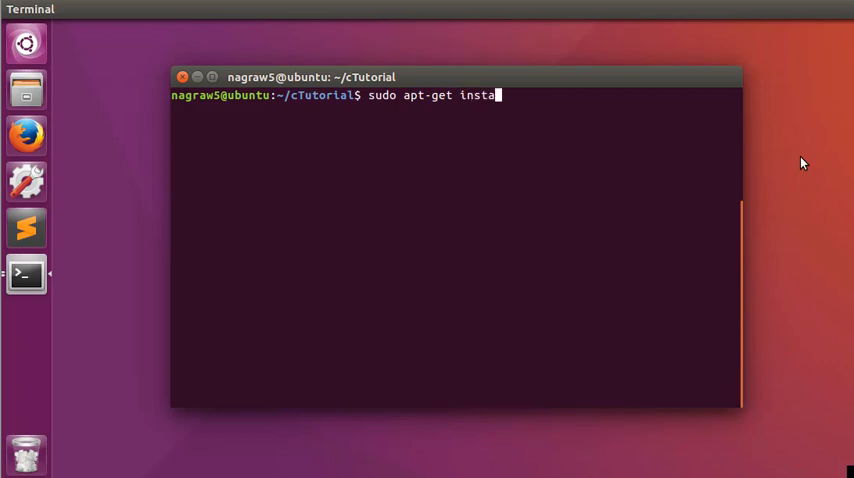
type("ll nano")
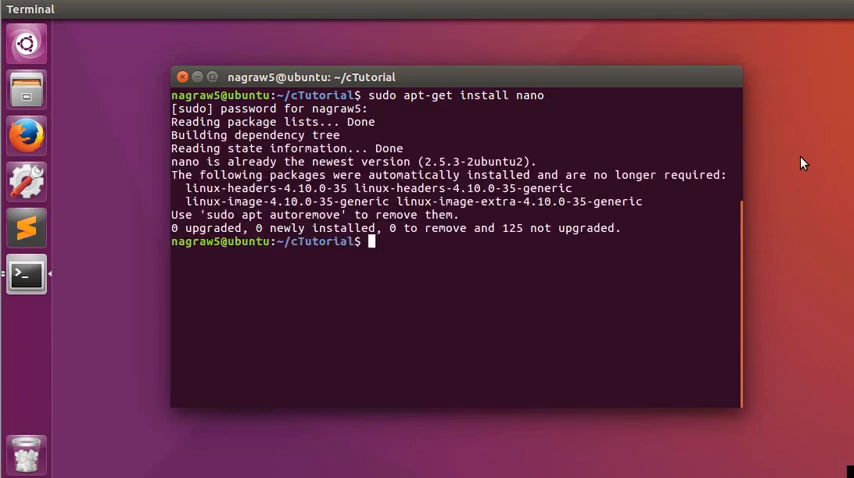
type("nano hello")
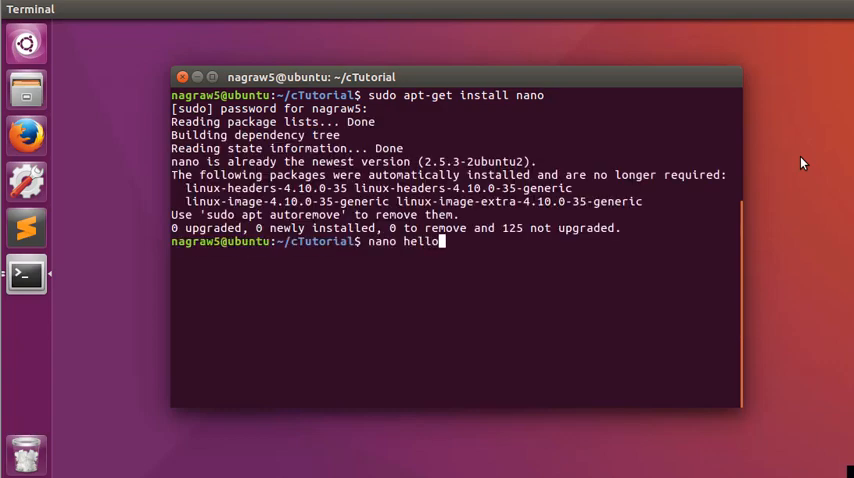
Step: Run nano helloworld.c and write #include<stdio.h> with an empty int main(){ } block
type("world")
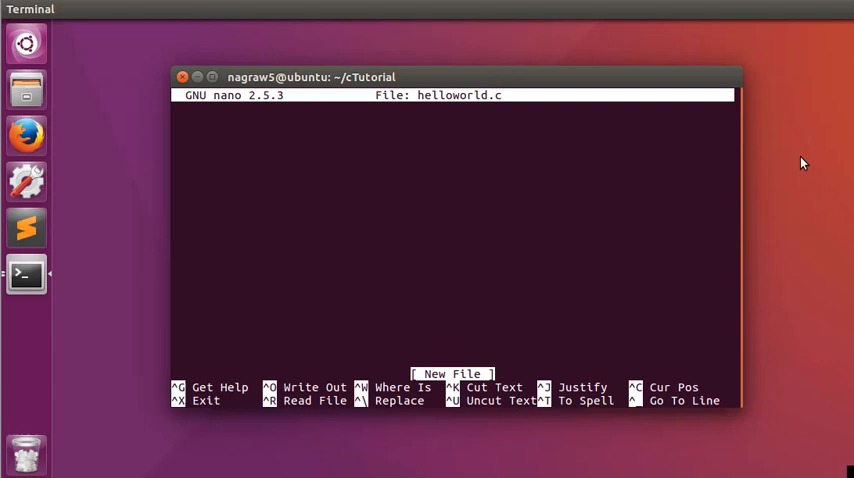
type("#in")
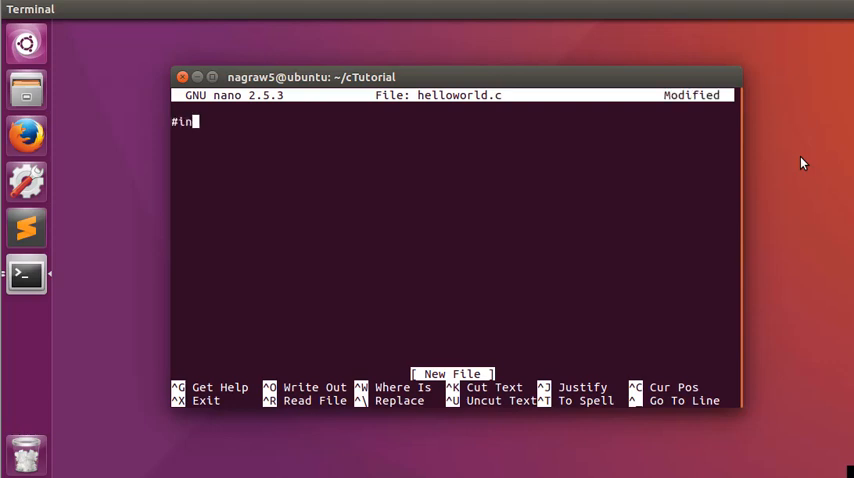
type("clude")
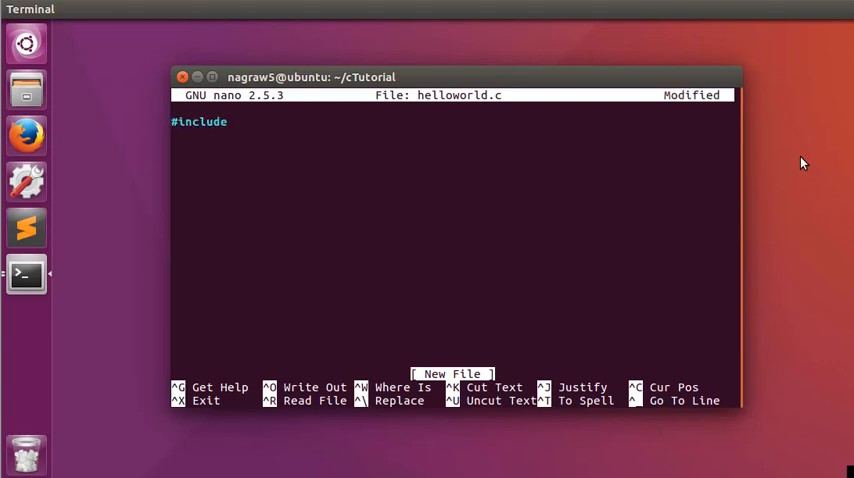
type("<std")
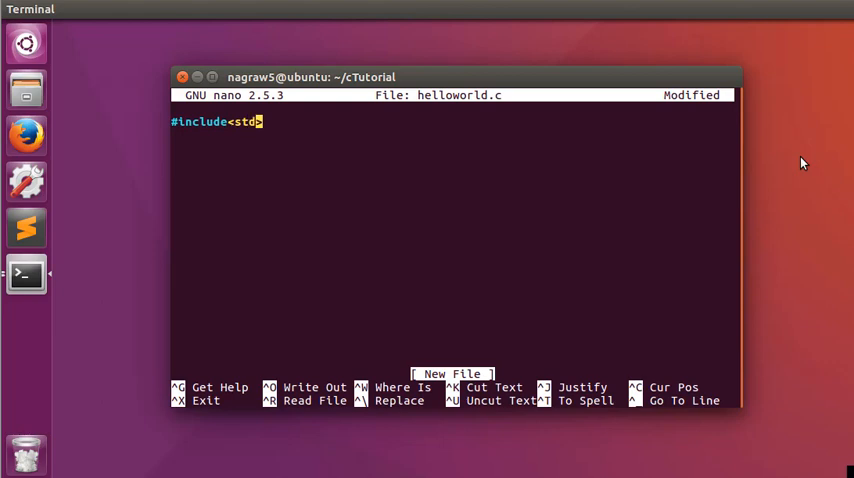
type("io.")
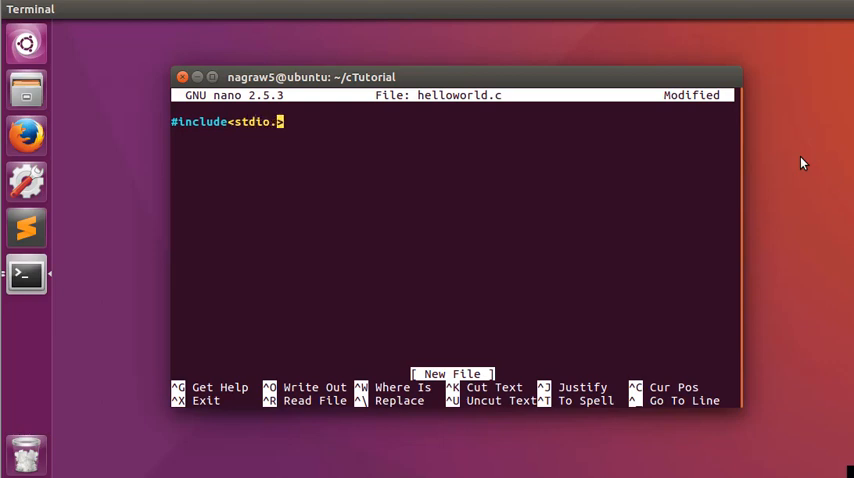
type("h>")
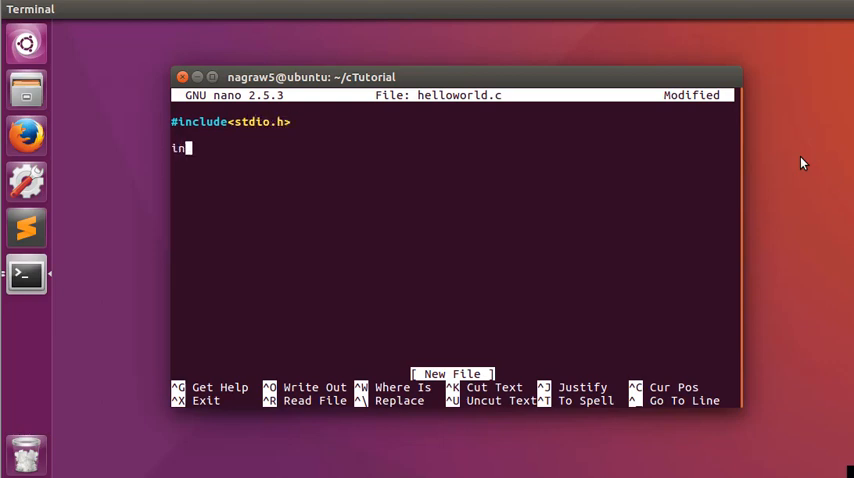
type("t main")
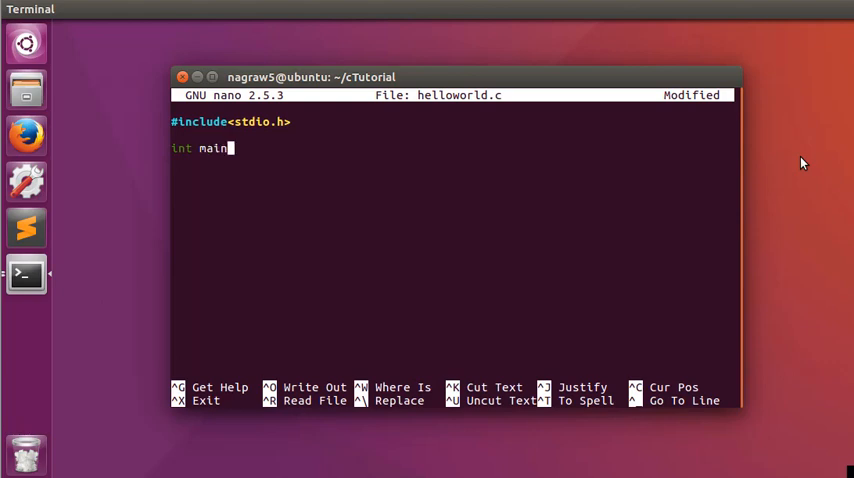
type("()")
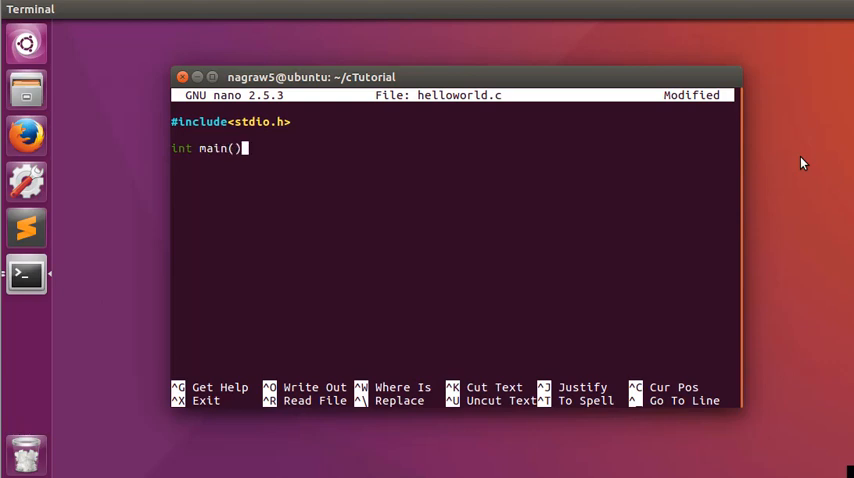
type("{")
type("}")
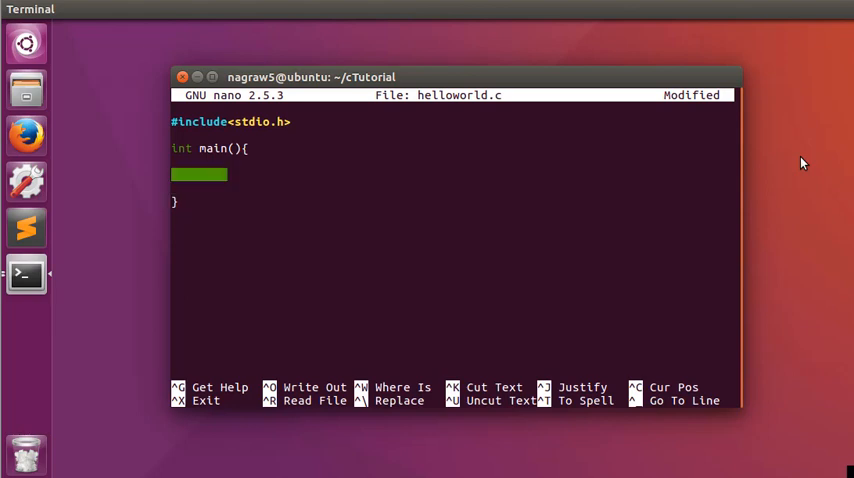
Step: Add printf("Hello World\n"); and return 0; inside main
type("i\\")
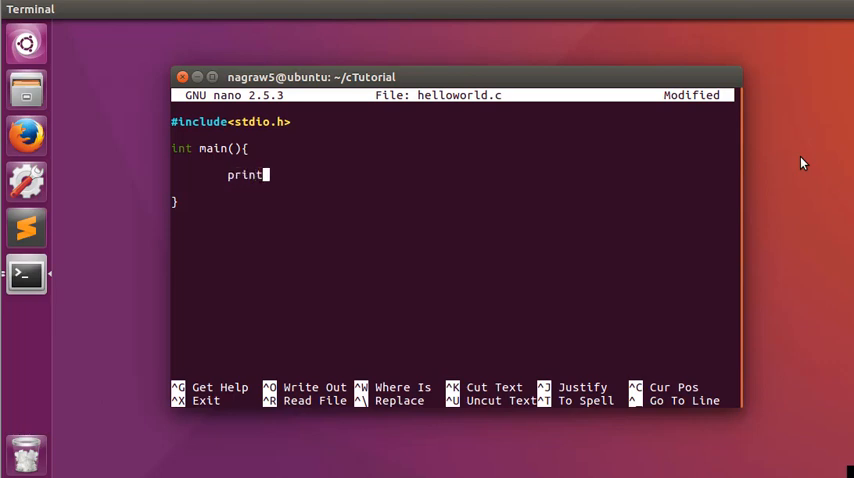
type("f()")
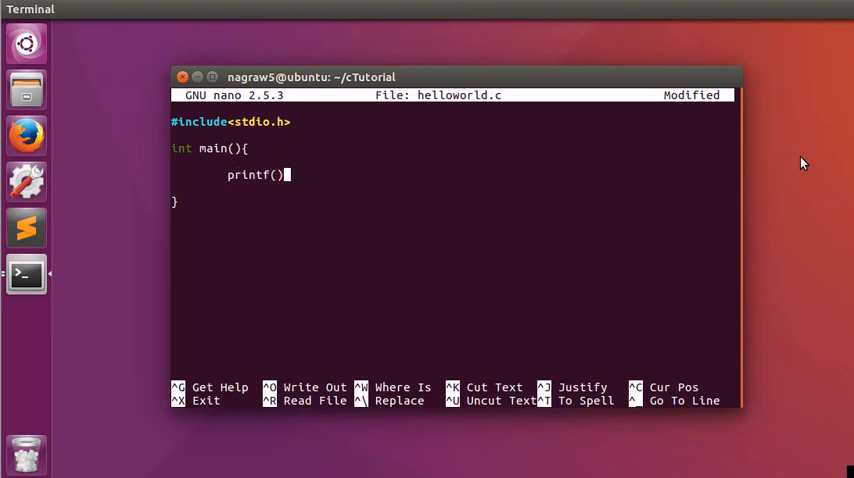
type("\";")
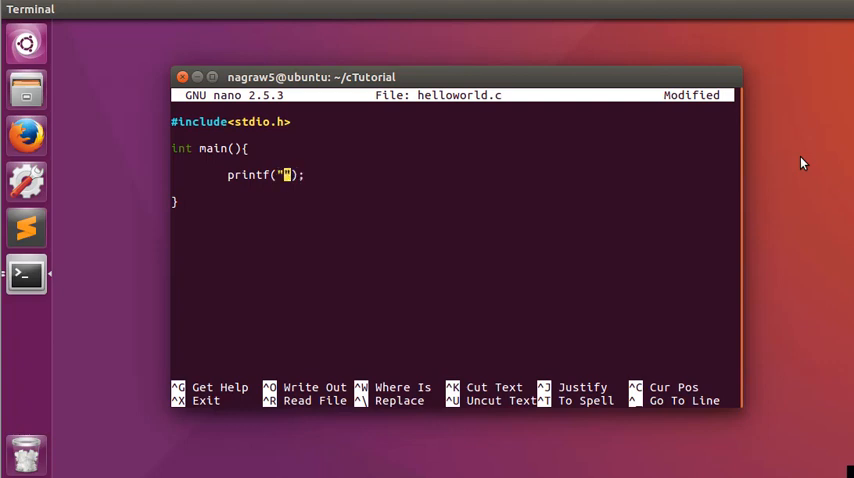
type("Hello")
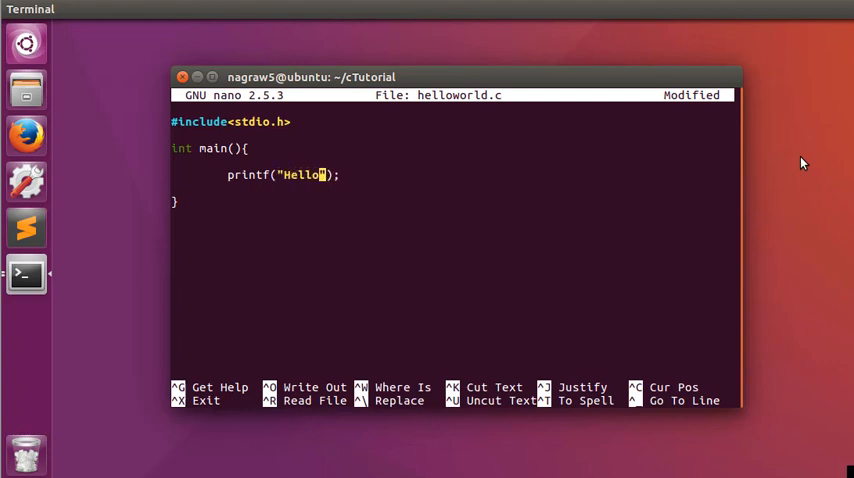
type("World")
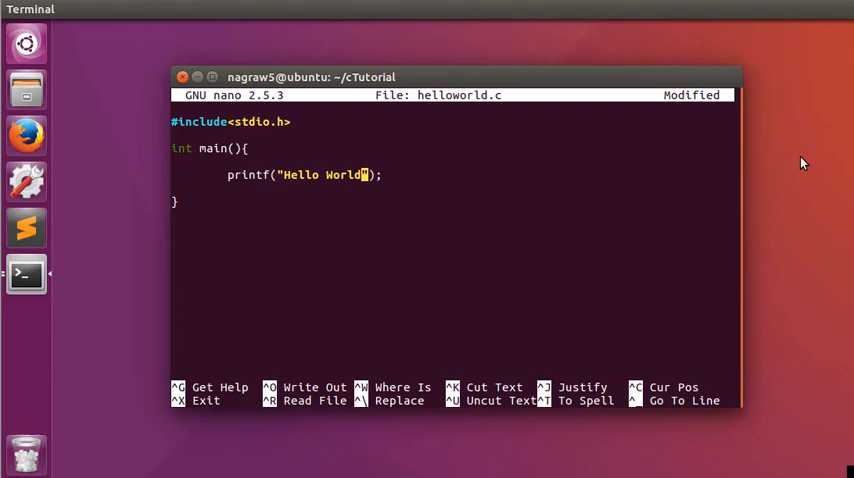
type("\\n")
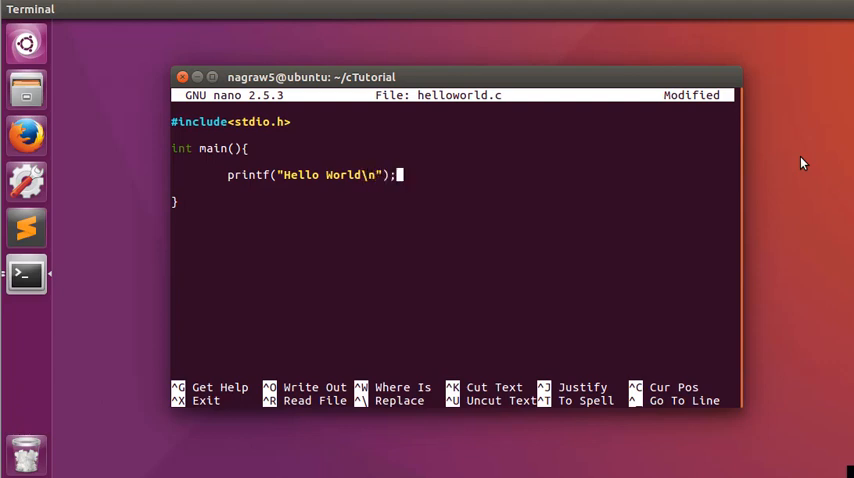
type("re")
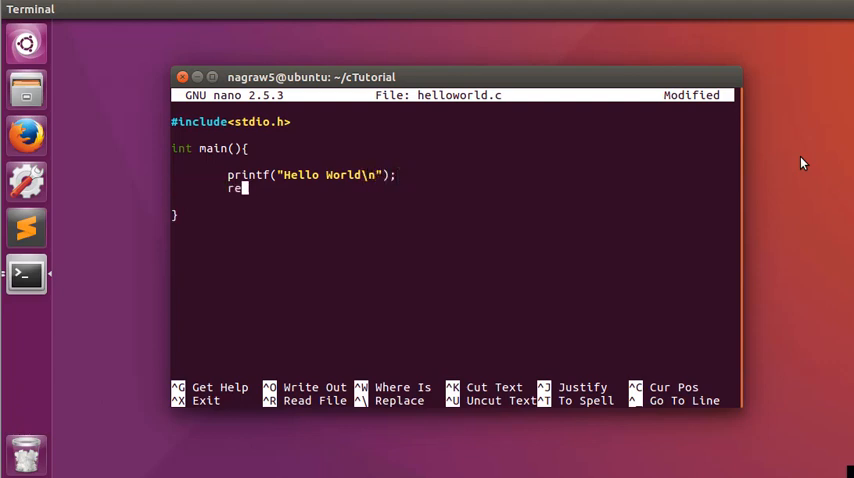
type("turn")
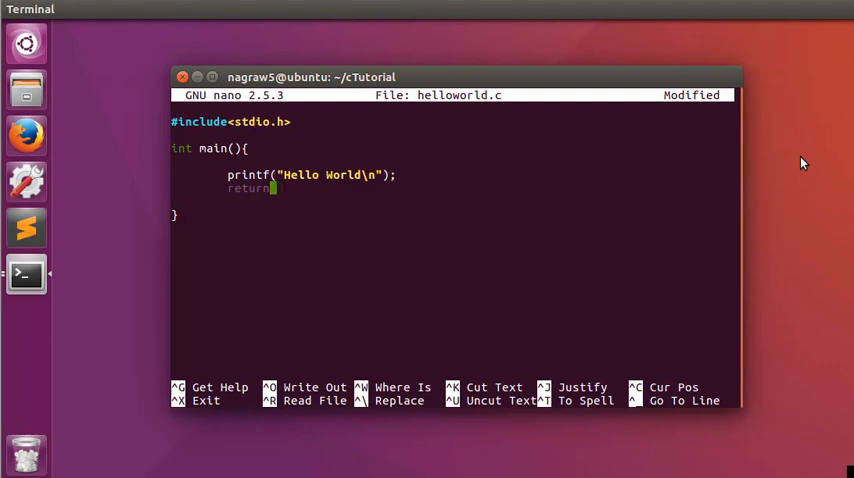
type("0;")
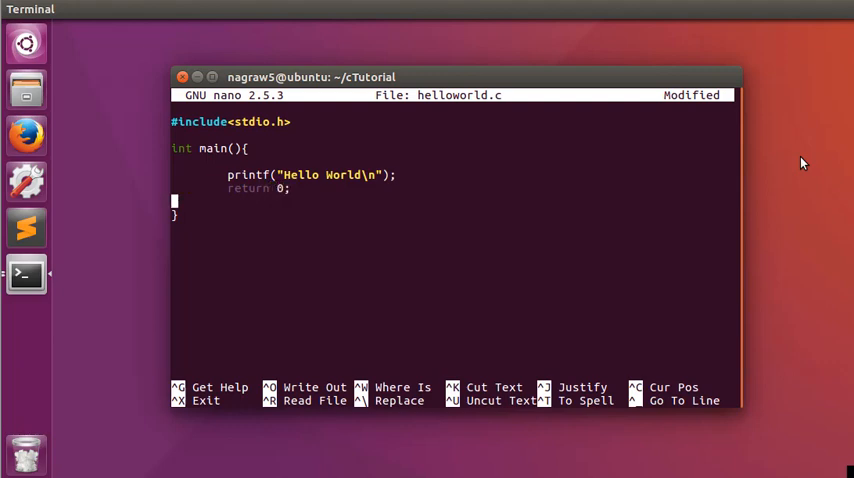
Step: Save helloworld.c and exit nano back to the terminal prompt
key("Down")
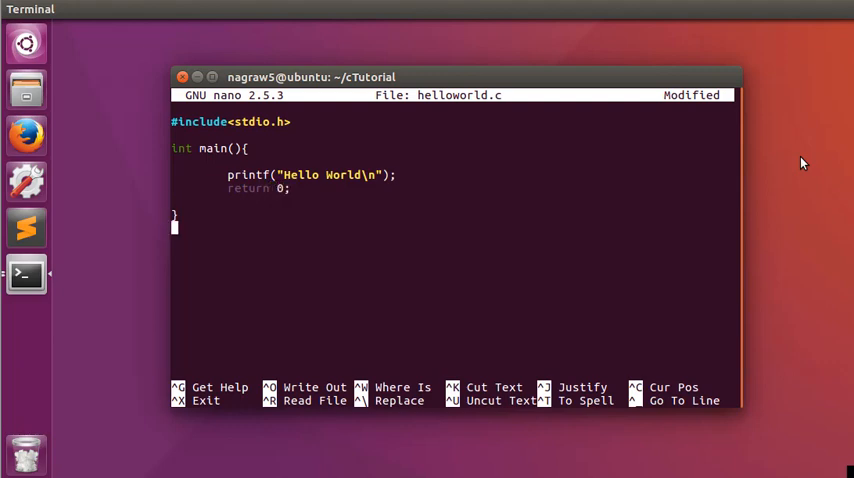
key("ctrl+x")
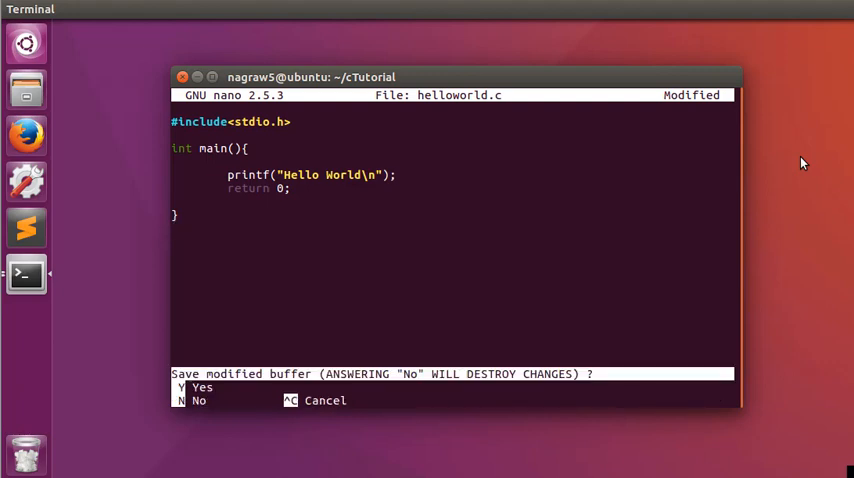
key("n")
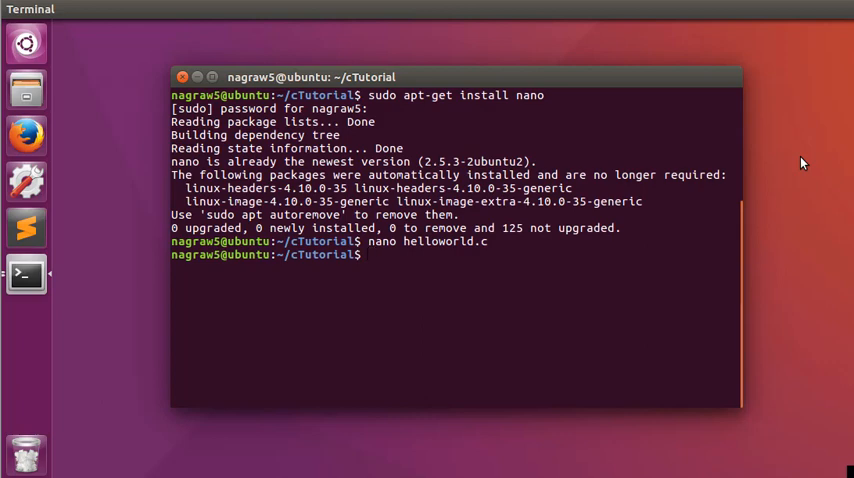
type("gcc")
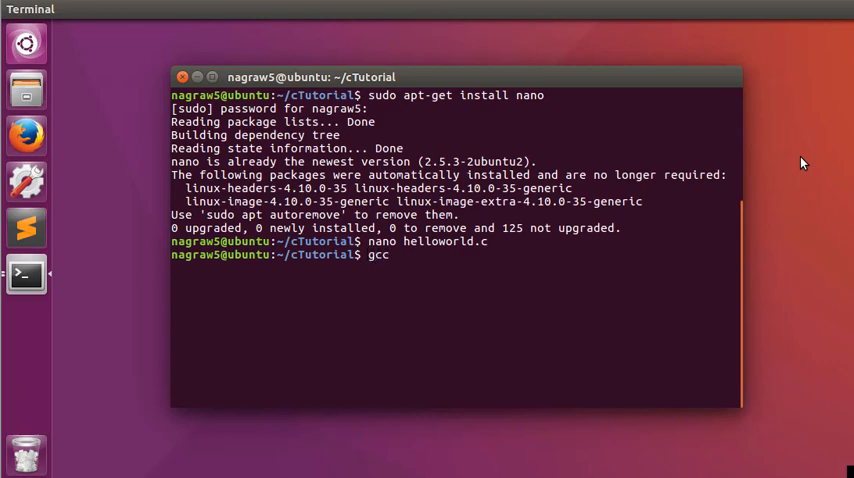
Step: Compile helloworld.c with gcc and run ./a.out, printing Hello World
type("hell")
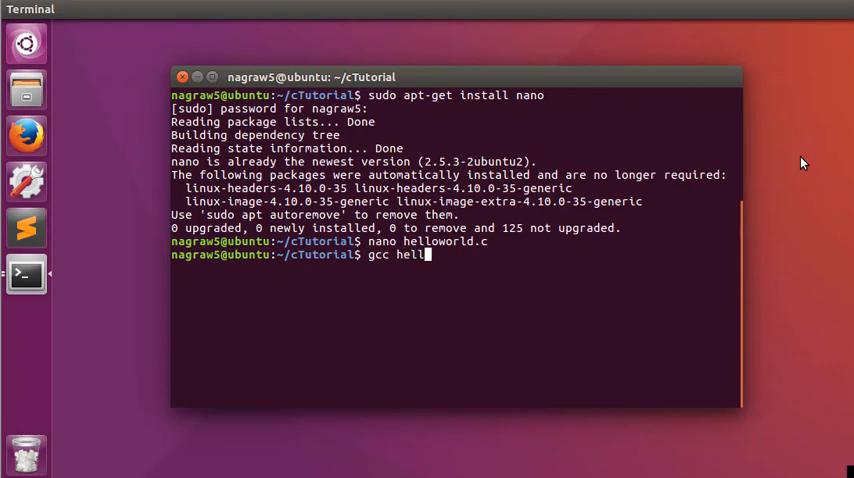
type("oworld.c")
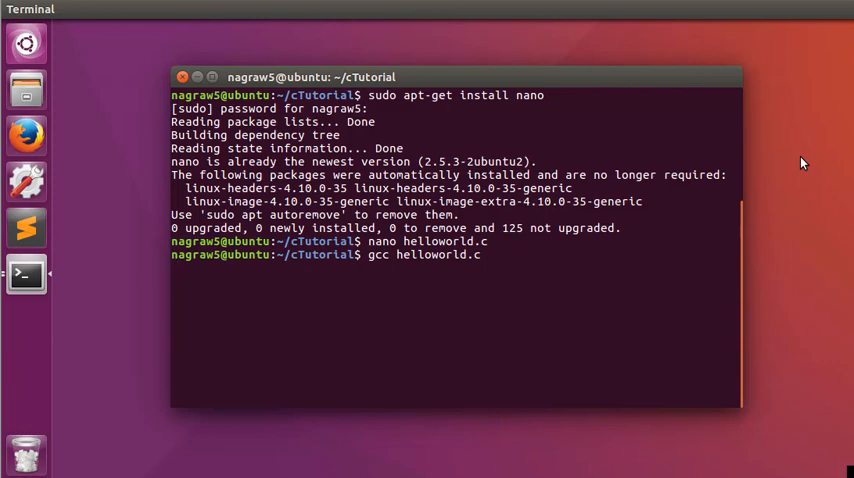
key("Return")
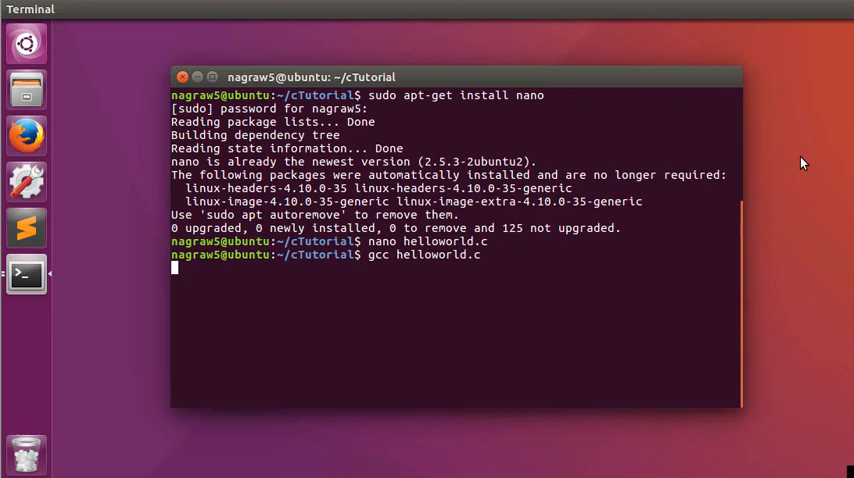
key("Return")
type("./a.o")
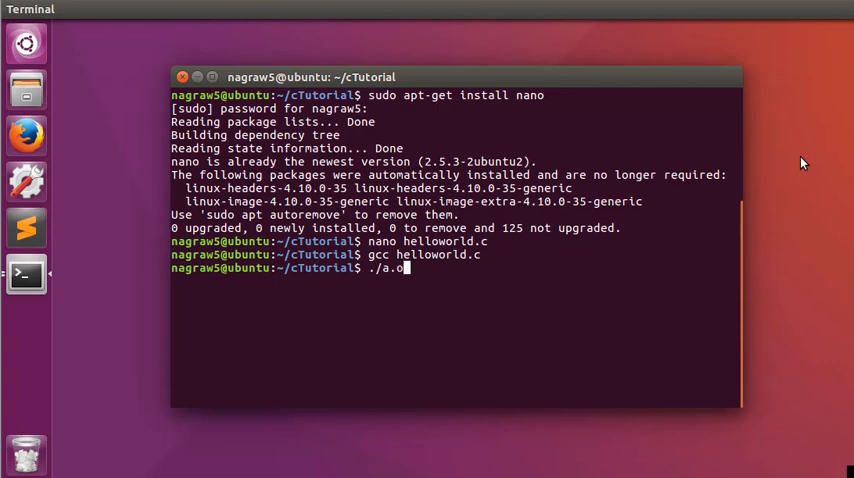
key("Return")
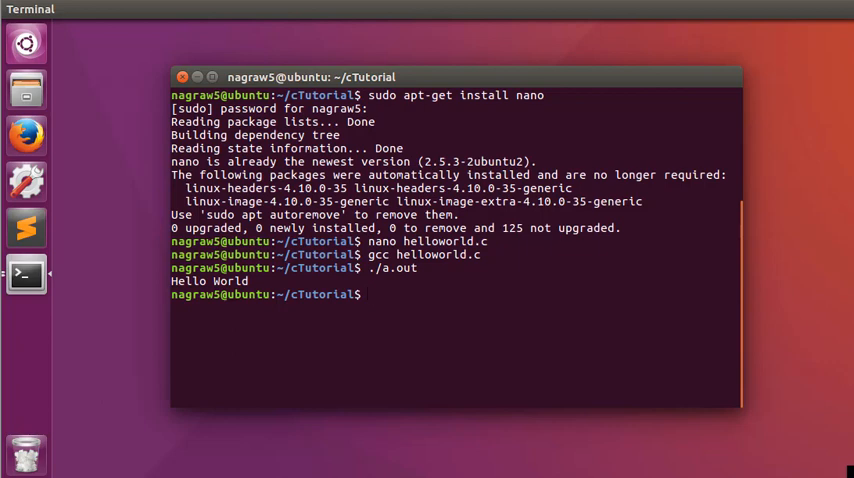
type("~")
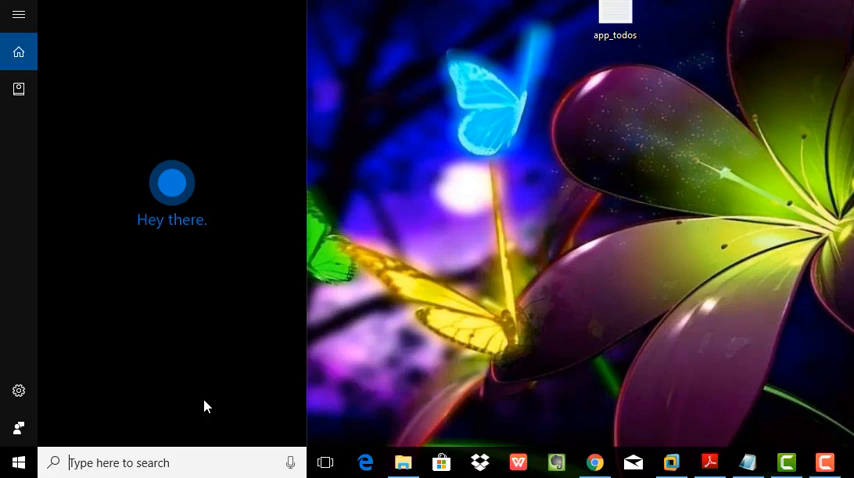
Step: Search Start for cmd and launch Command Prompt from Best match
type("cm")
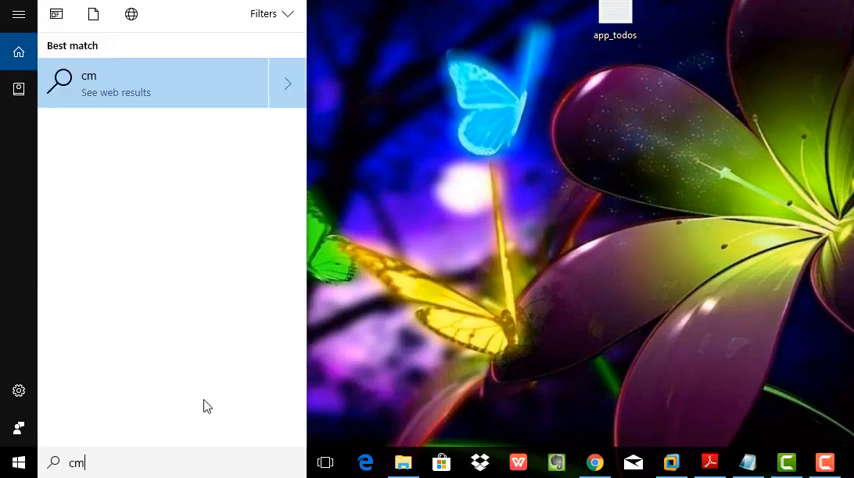
type("d")
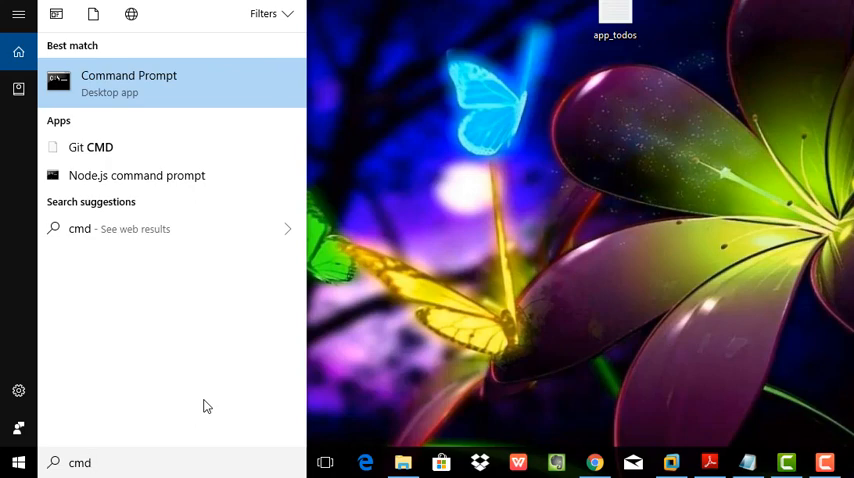
left_click(128, 83)
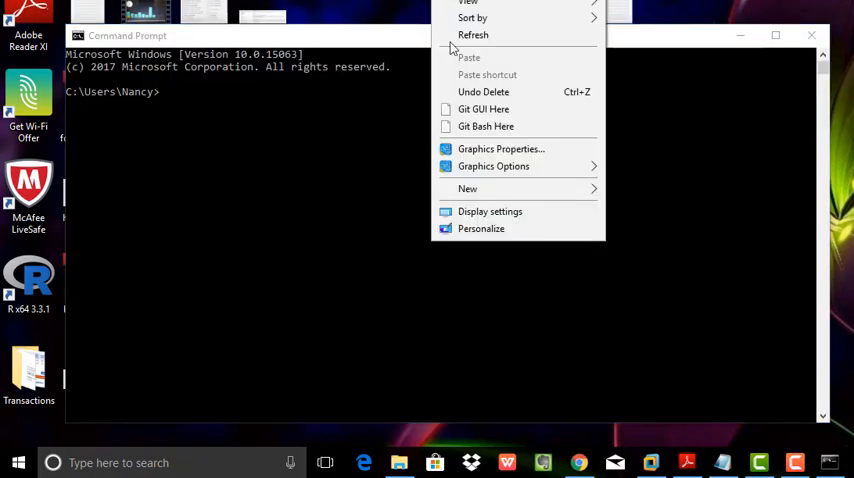
Step: Type the stdio.h include and printf("Hello World\n") main in Notepad, saving as helloworld.c
left_click(467, 188)
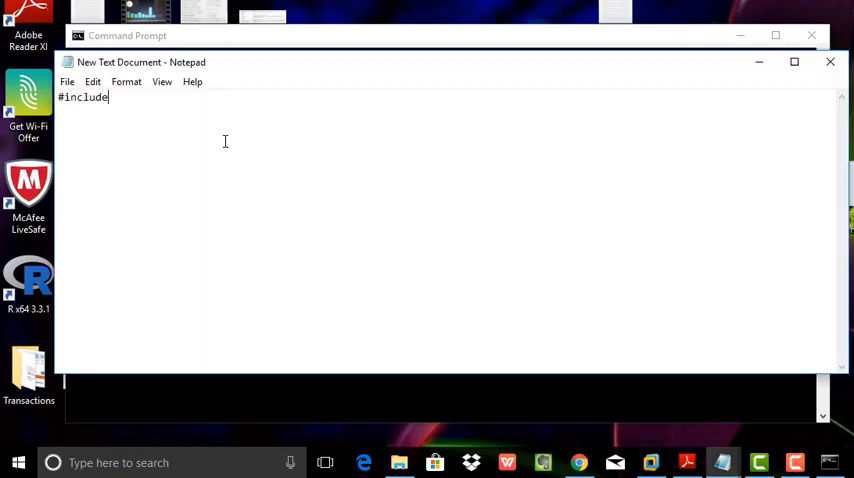
type("<>")
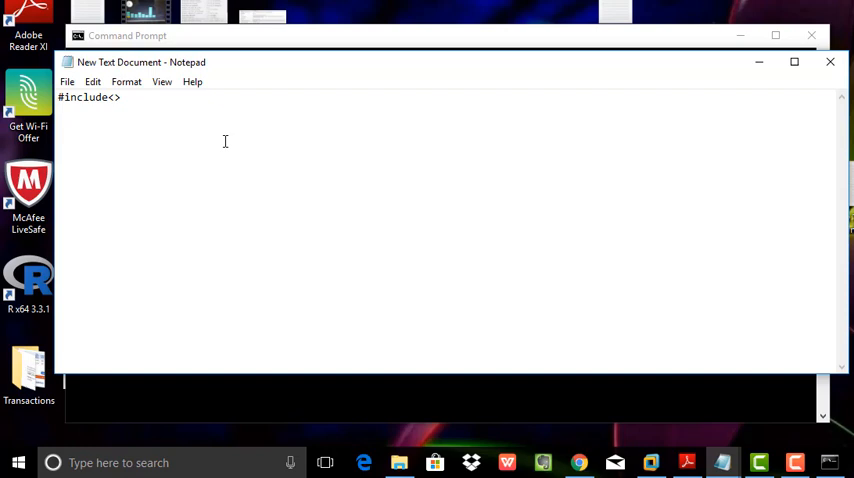
type("stdio.h")
type("int m")
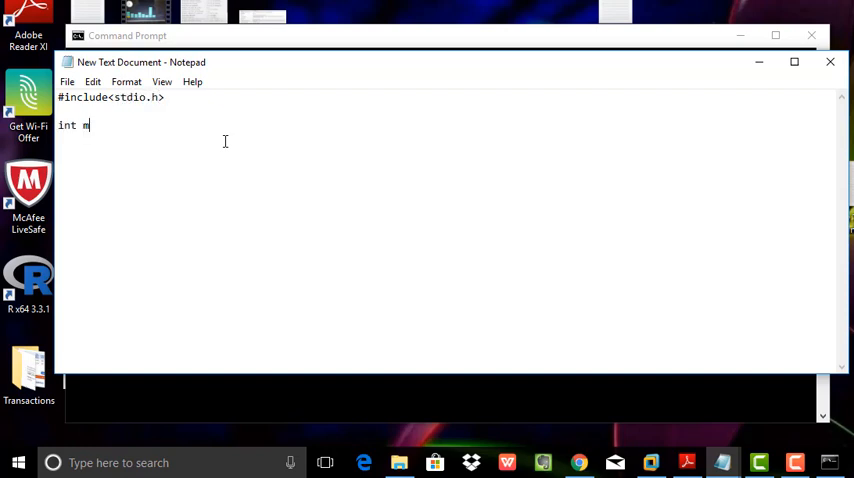
type("ain(){")
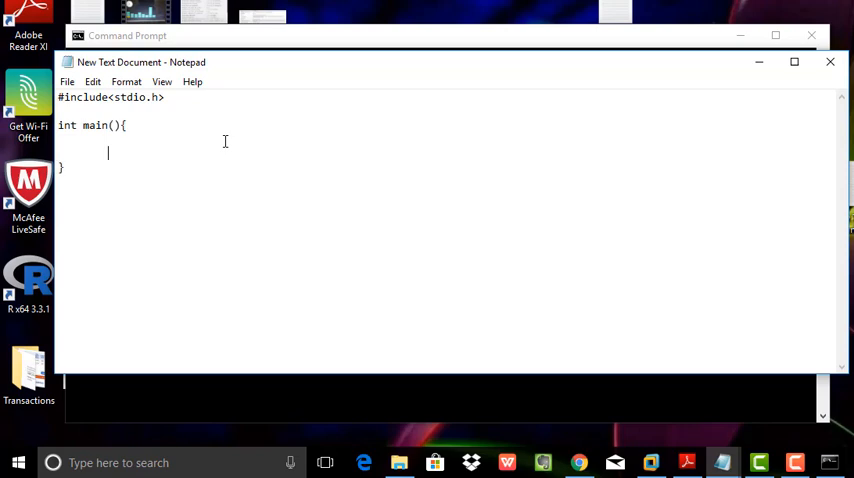
type("printf(\"Hello World\\n\");")
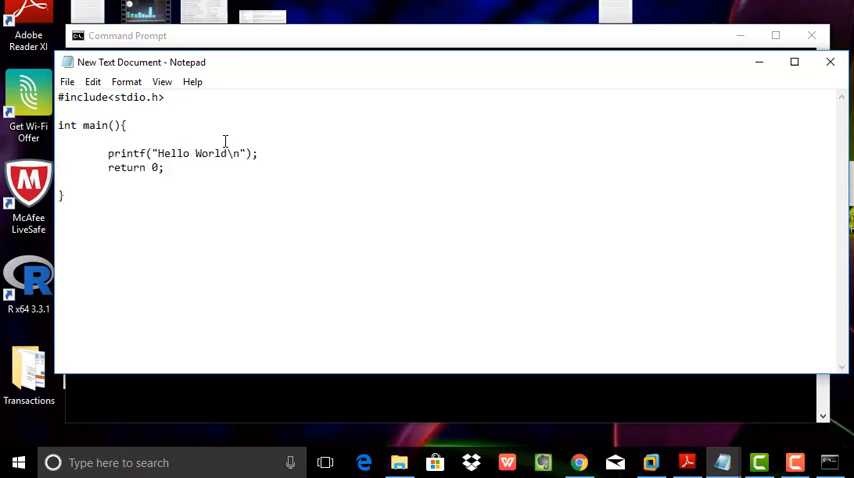
left_click(67, 82)
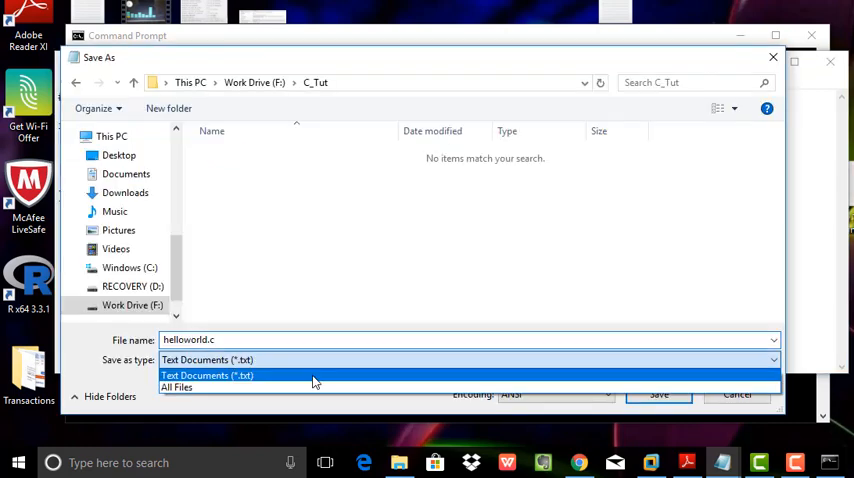
left_click(177, 387)
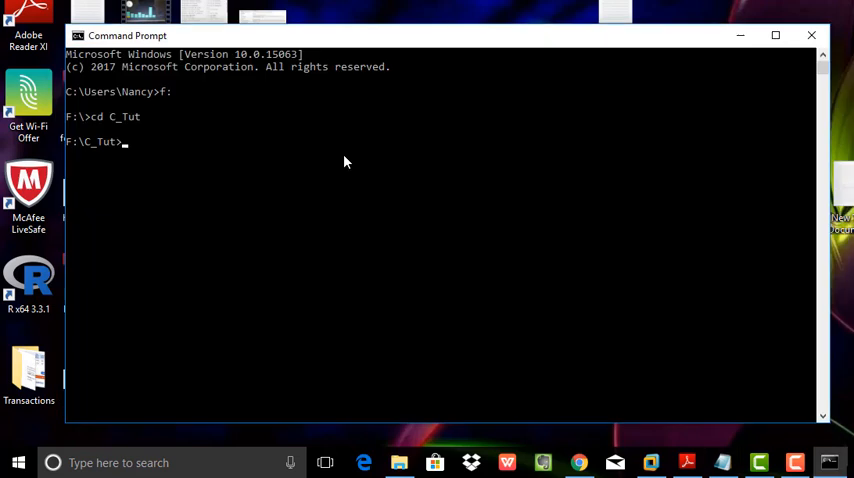
Step: Compile helloworld.c with g++ -o first, then run first to print Hello World
type("g++")
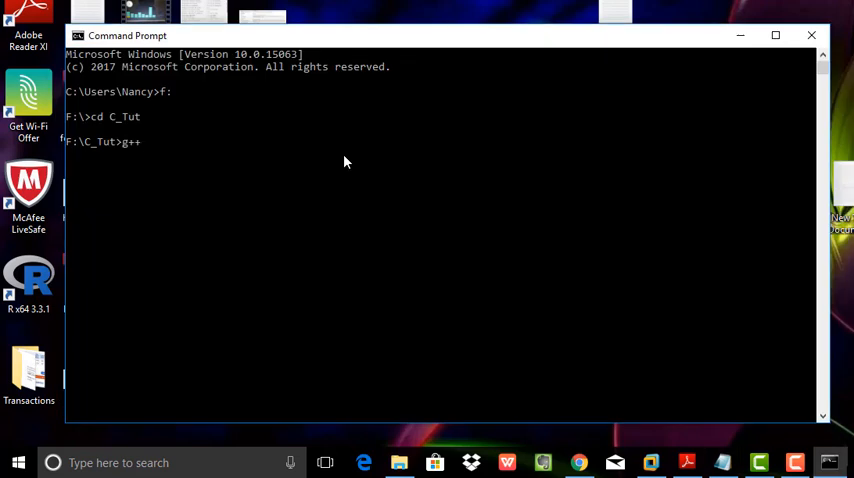
type("hello.exe")
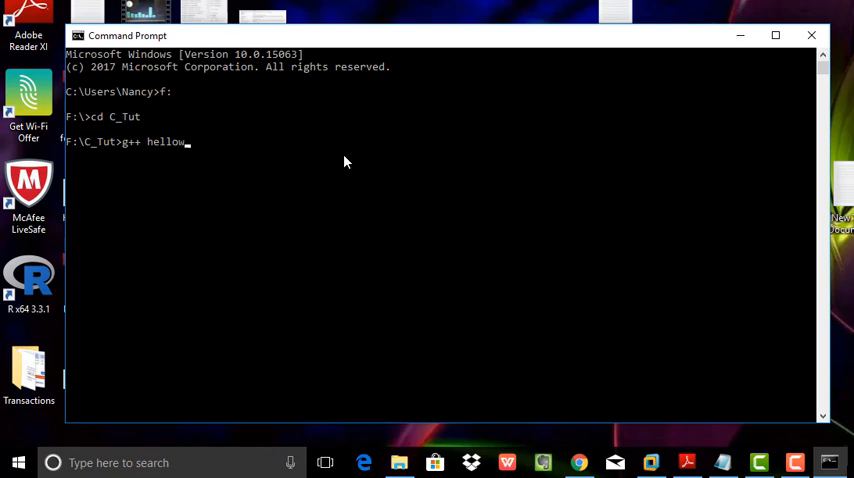
type("o")
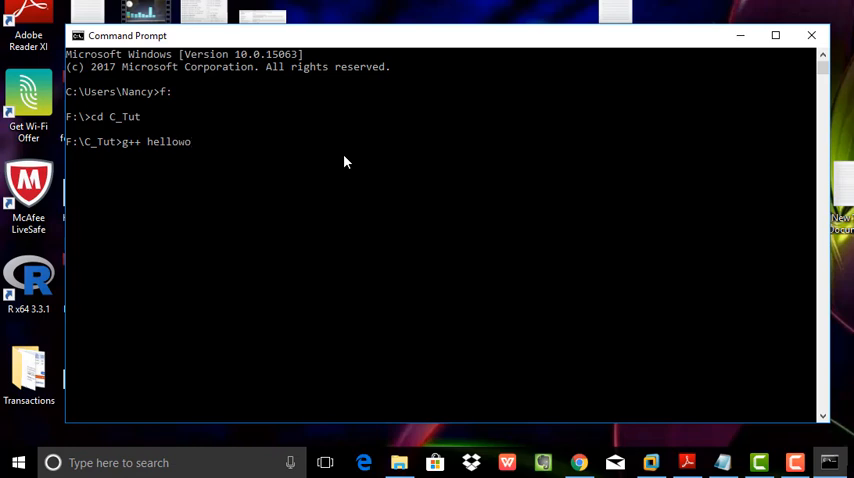
type("rld")
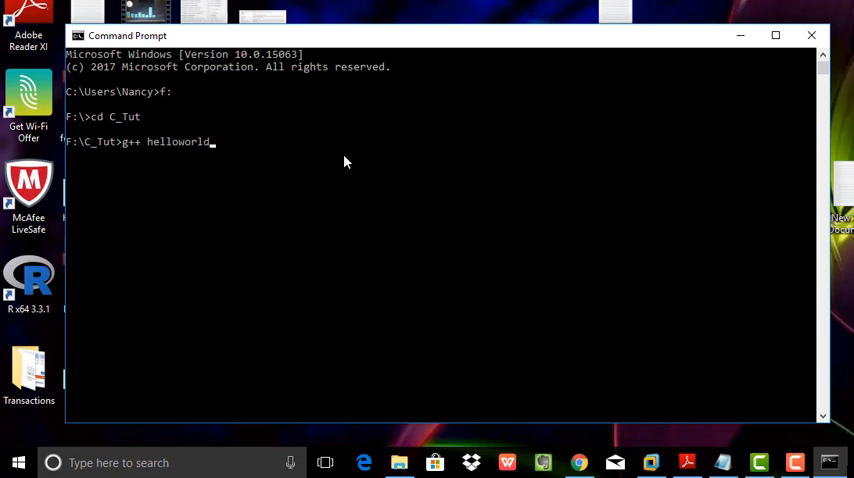
type(".")
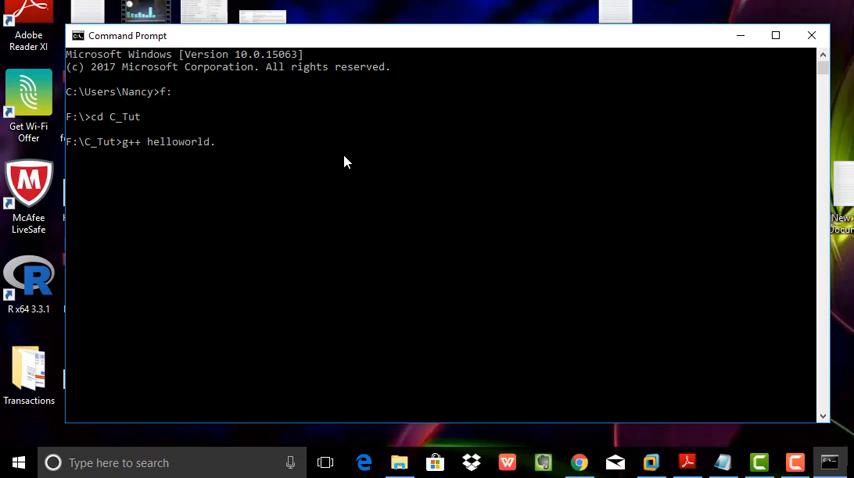
type(".c")
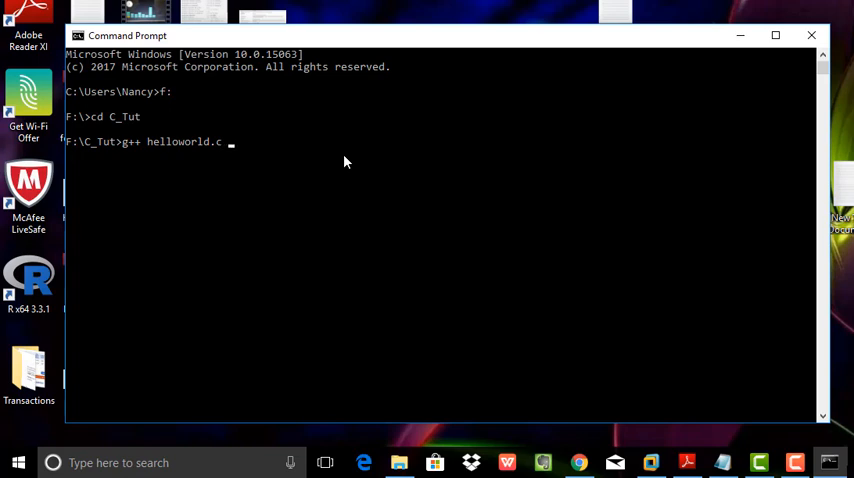
type("-o")
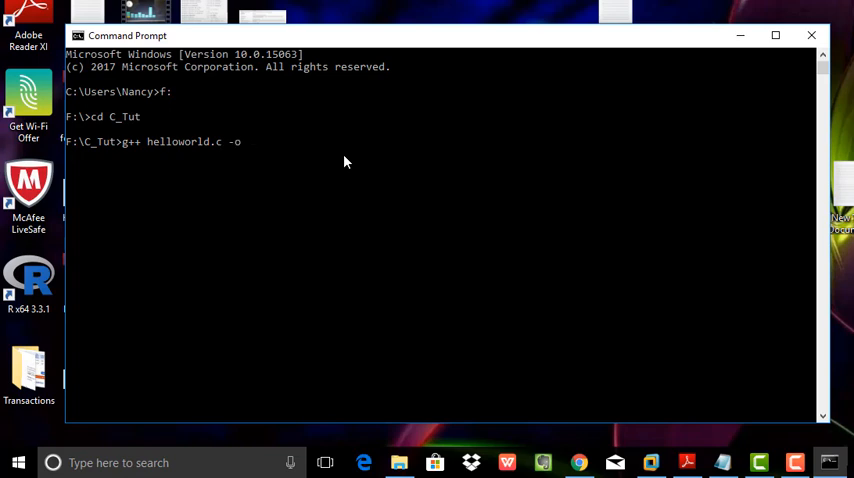
type("first")
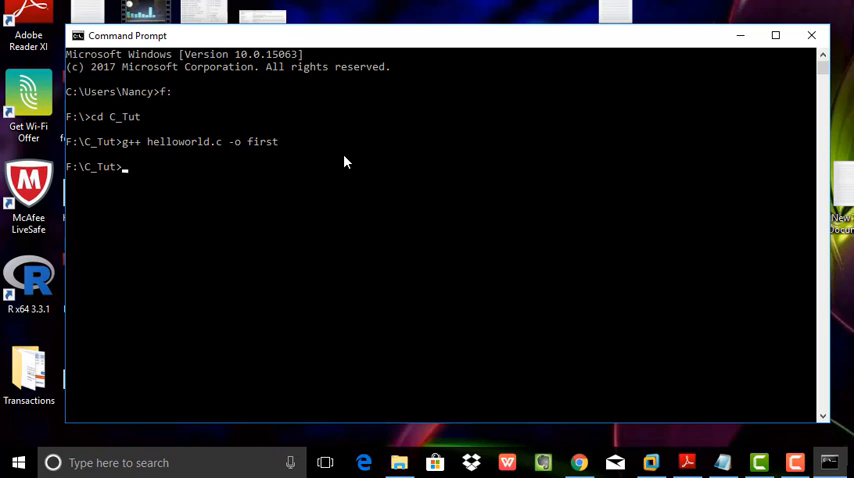
type("first")
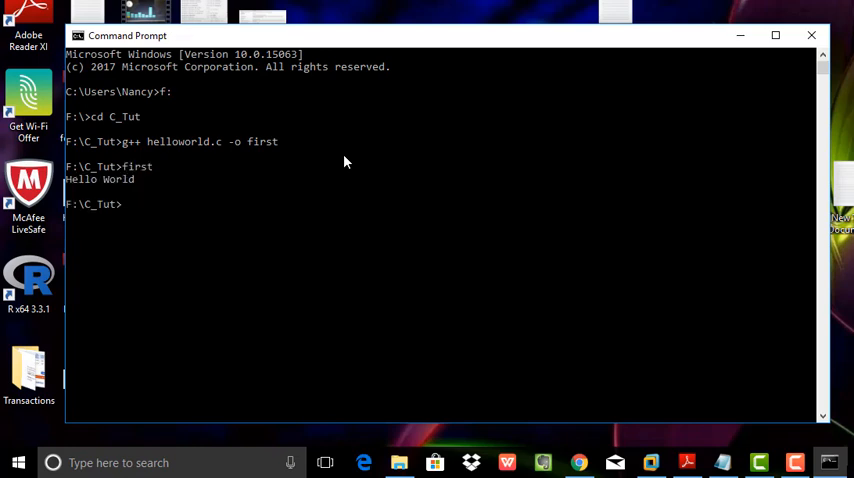
mouse_move(433, 144)
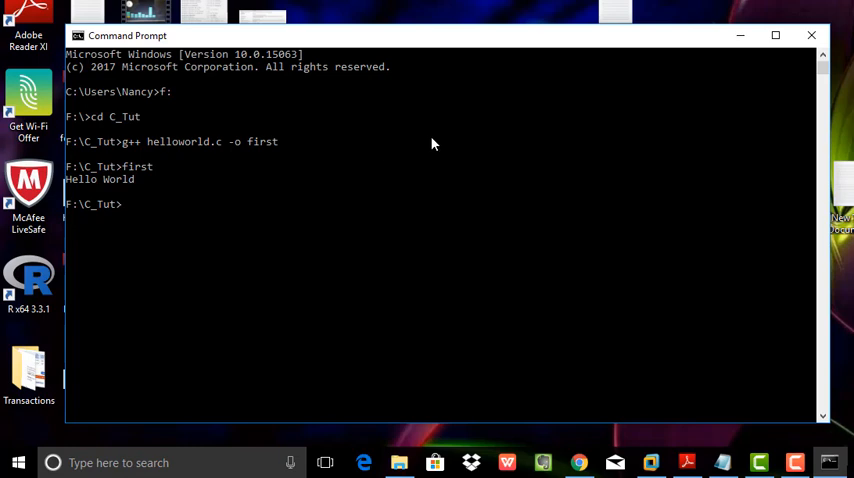